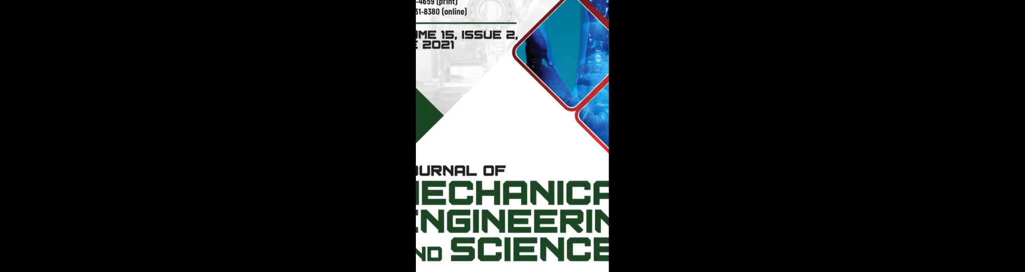
{"action": "scroll", "scroll_direction": "down", "scroll_amount": 3}
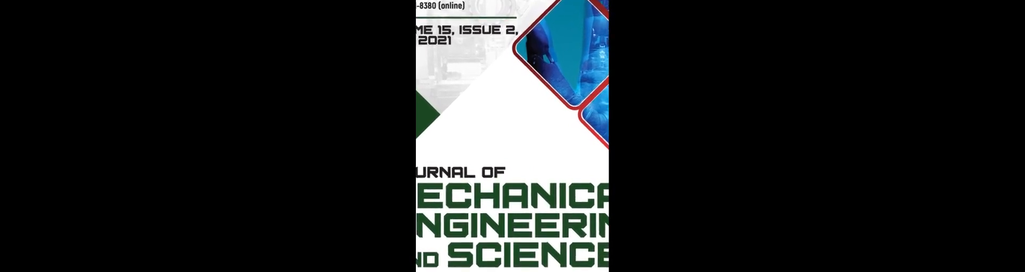